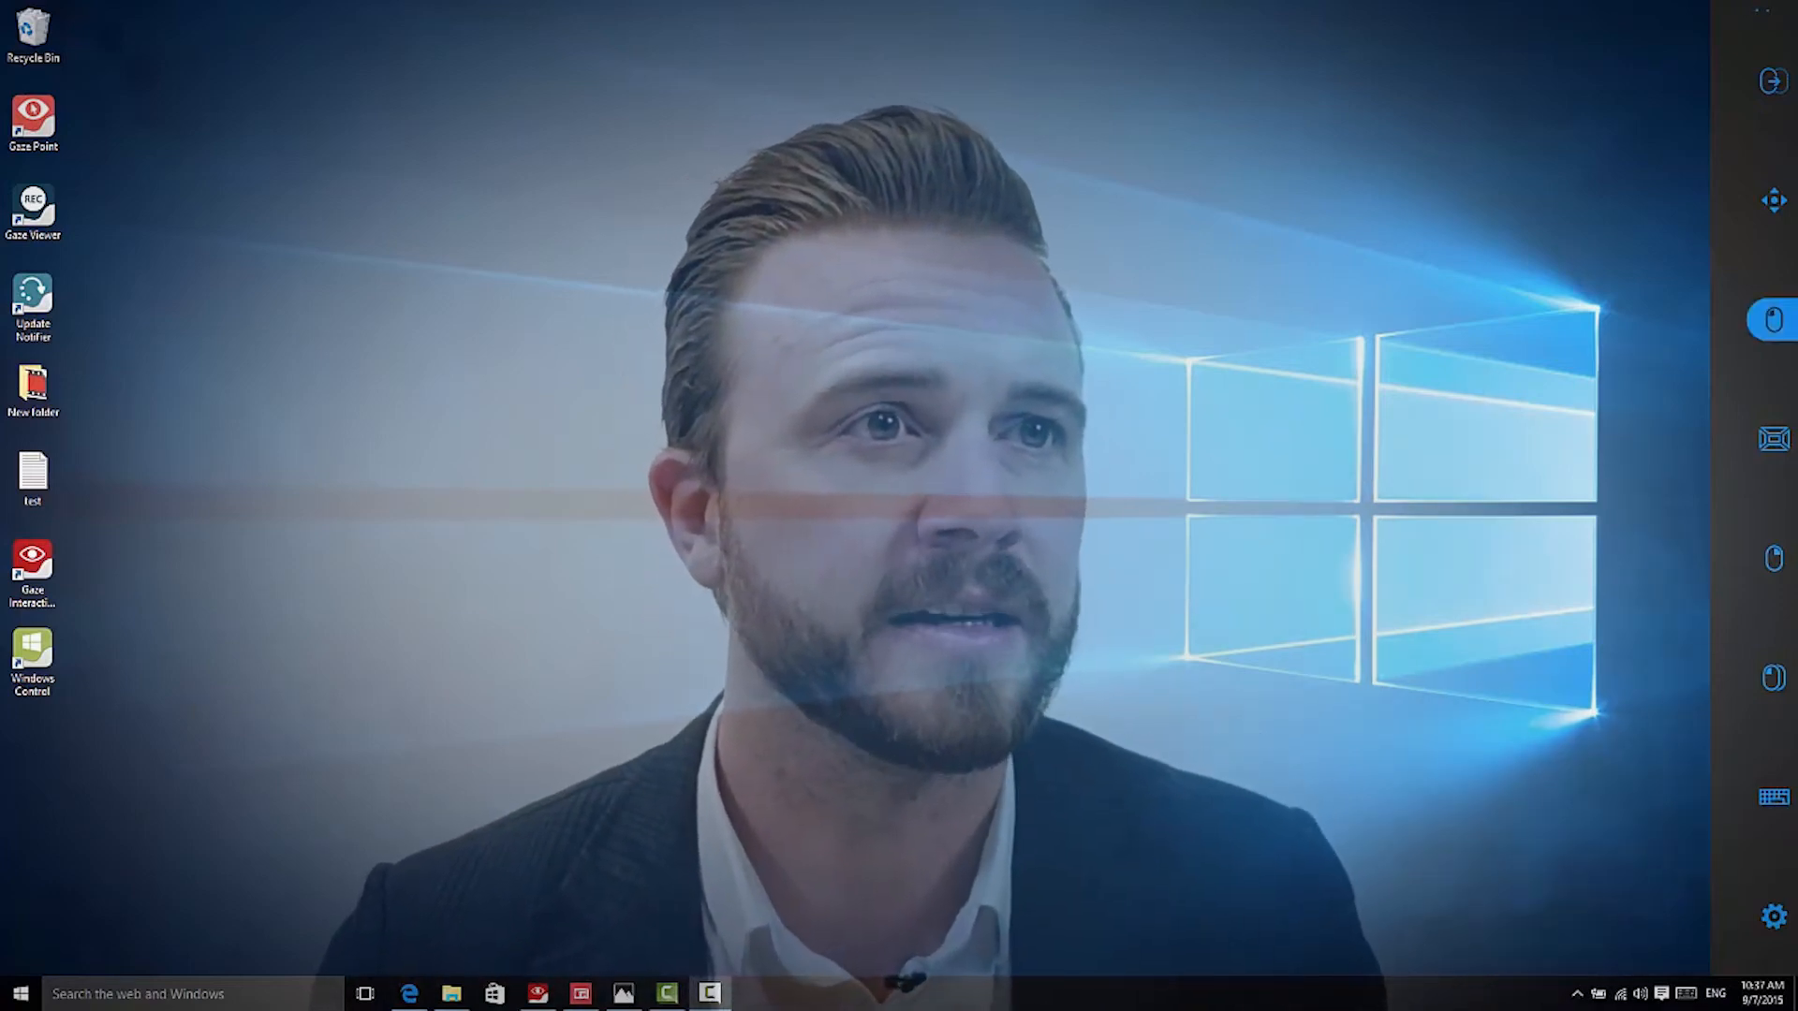
# - Open the Windows Start menu with a gaze-driven left click on the Start button
pyautogui.click(17, 992)
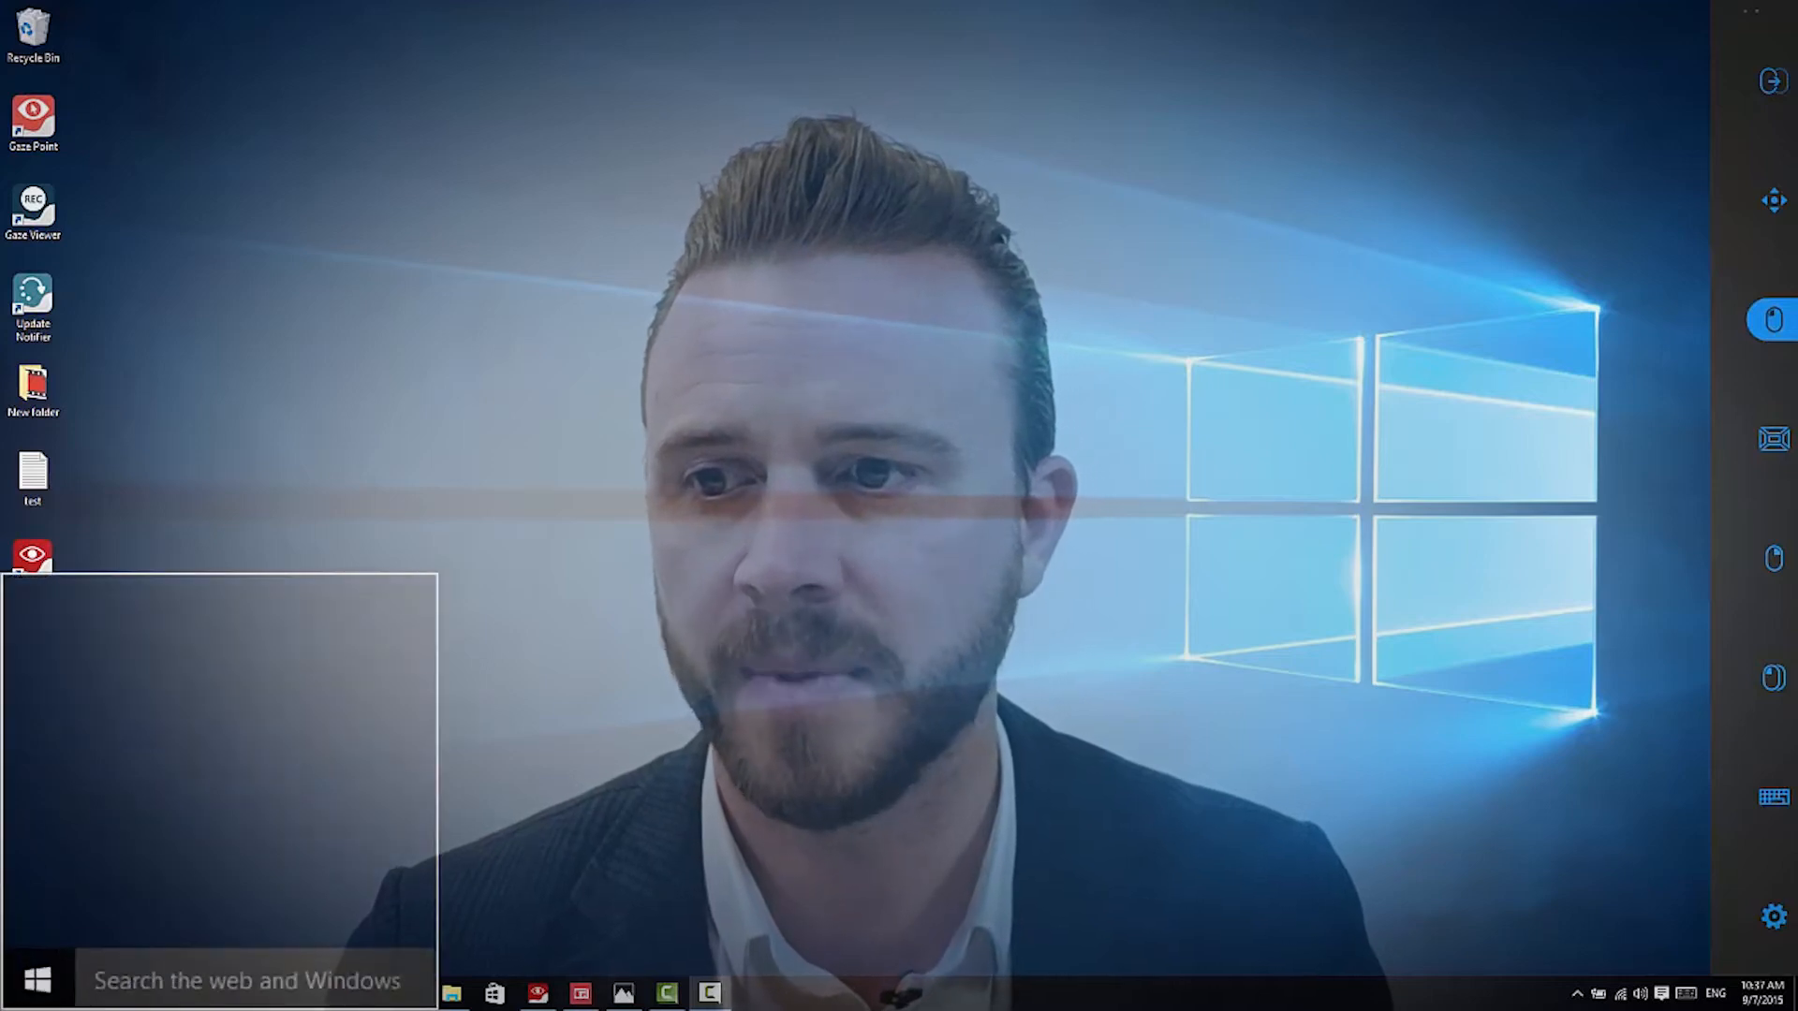
pyautogui.click(37, 978)
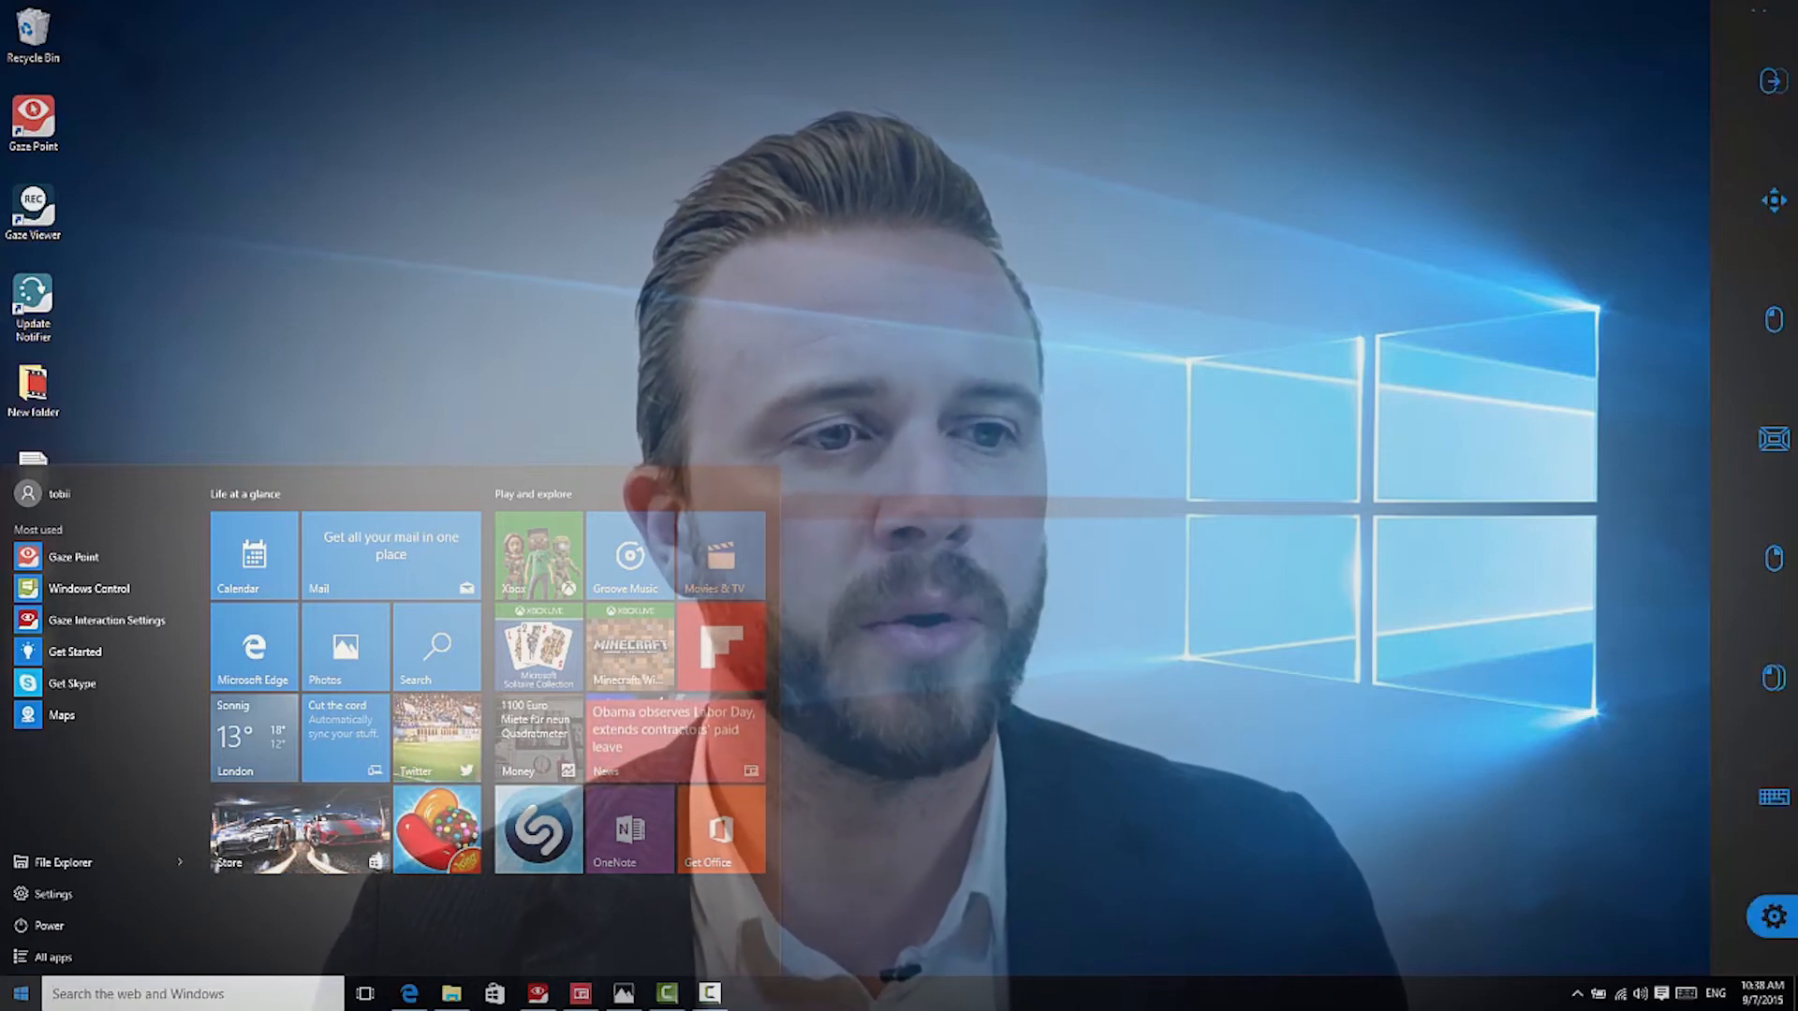
# - Browse the Keyboard and Taskbar settings tabs, then return to General gaze settings
pyautogui.click(108, 620)
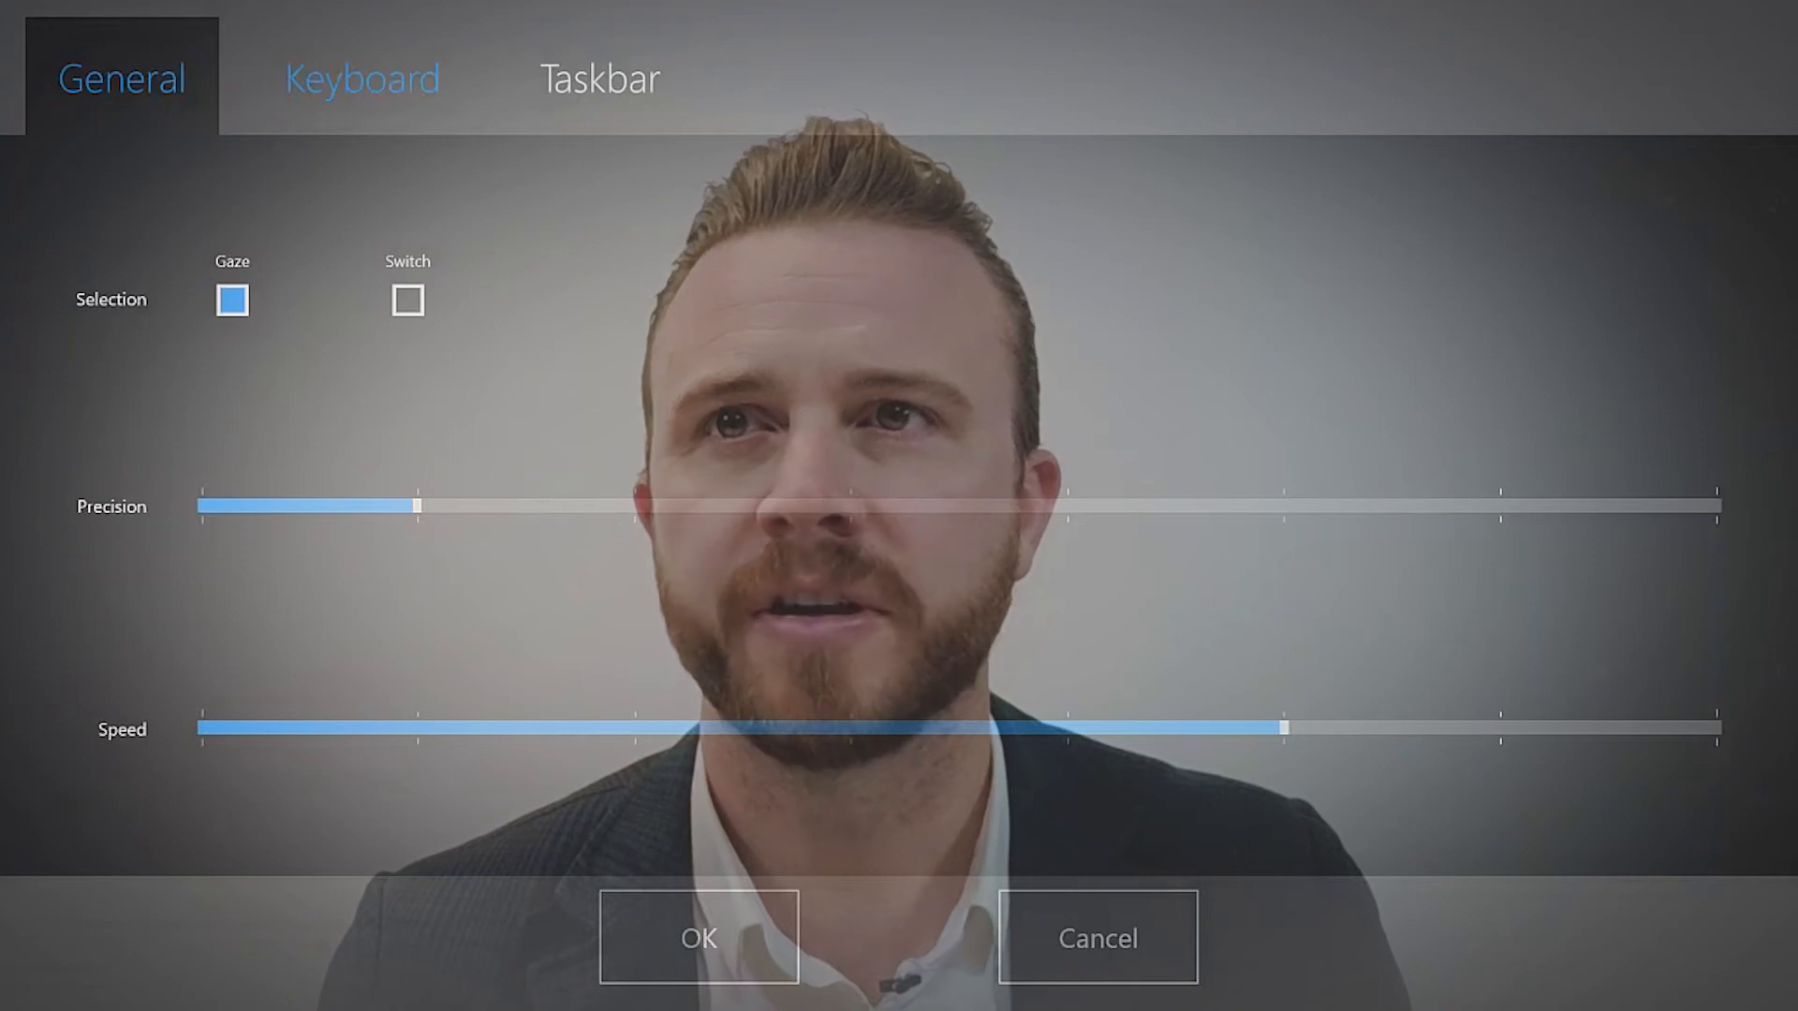
pyautogui.click(362, 76)
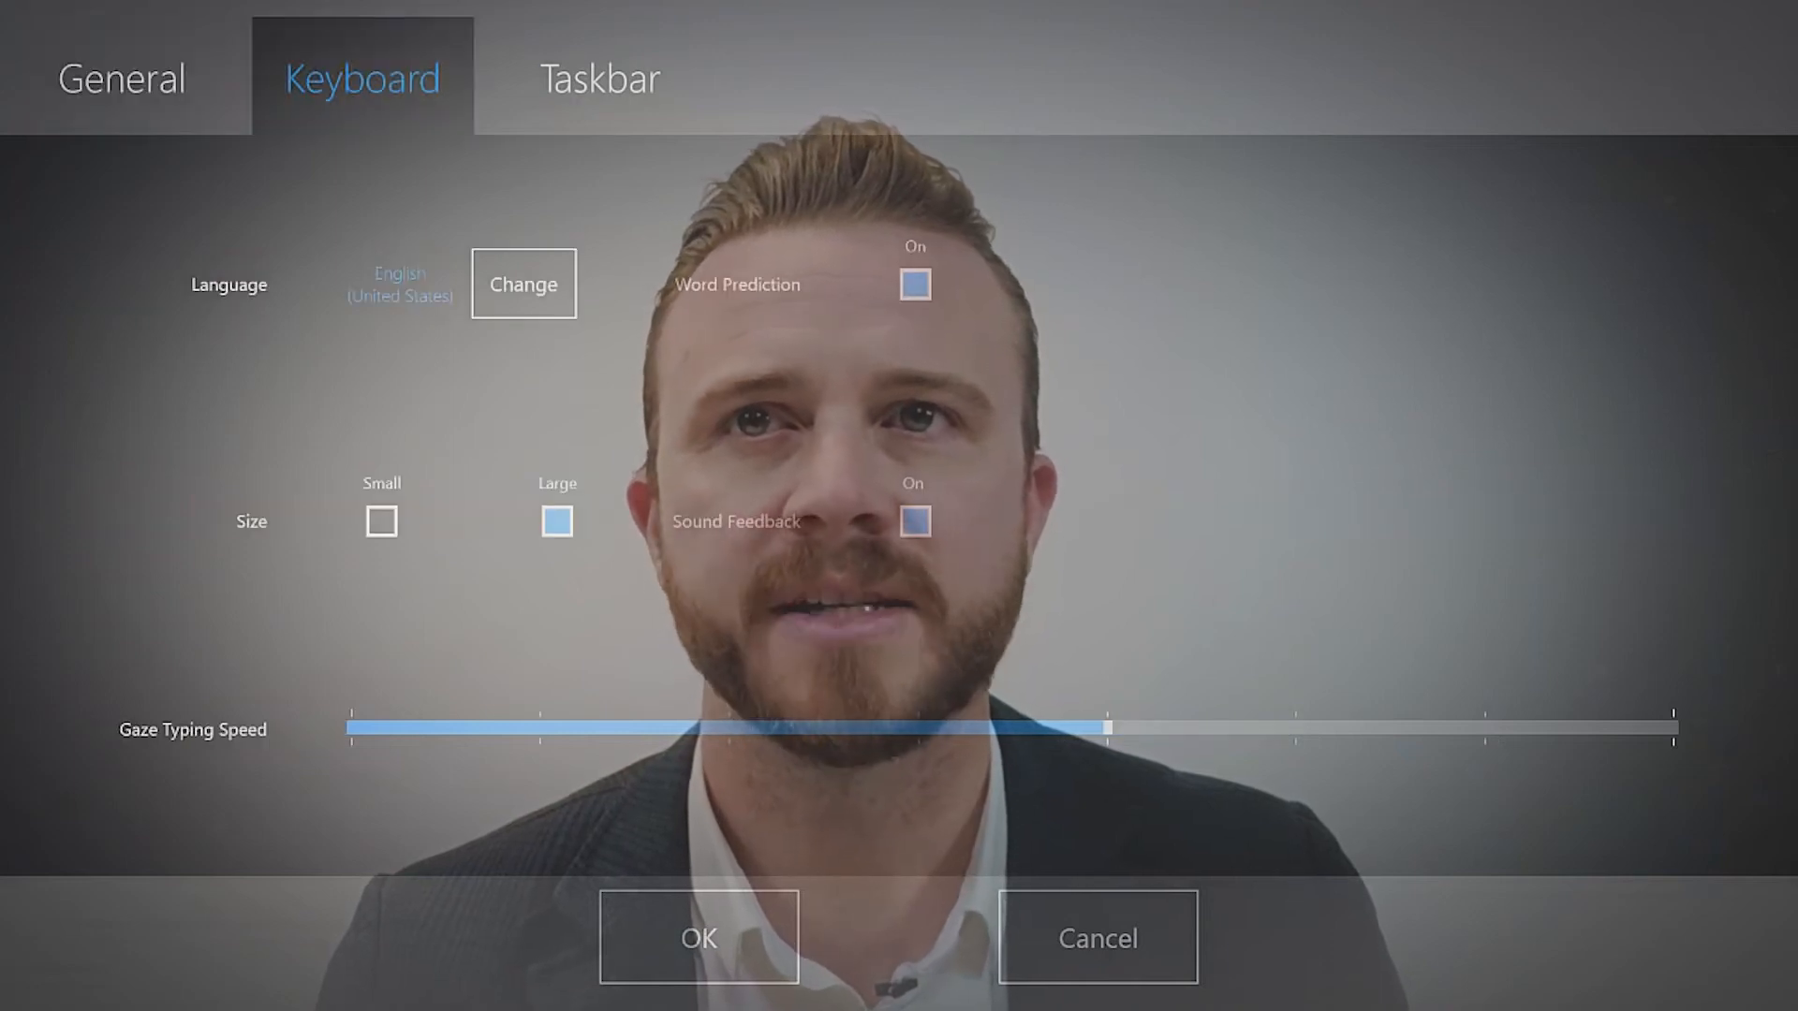
pyautogui.click(599, 79)
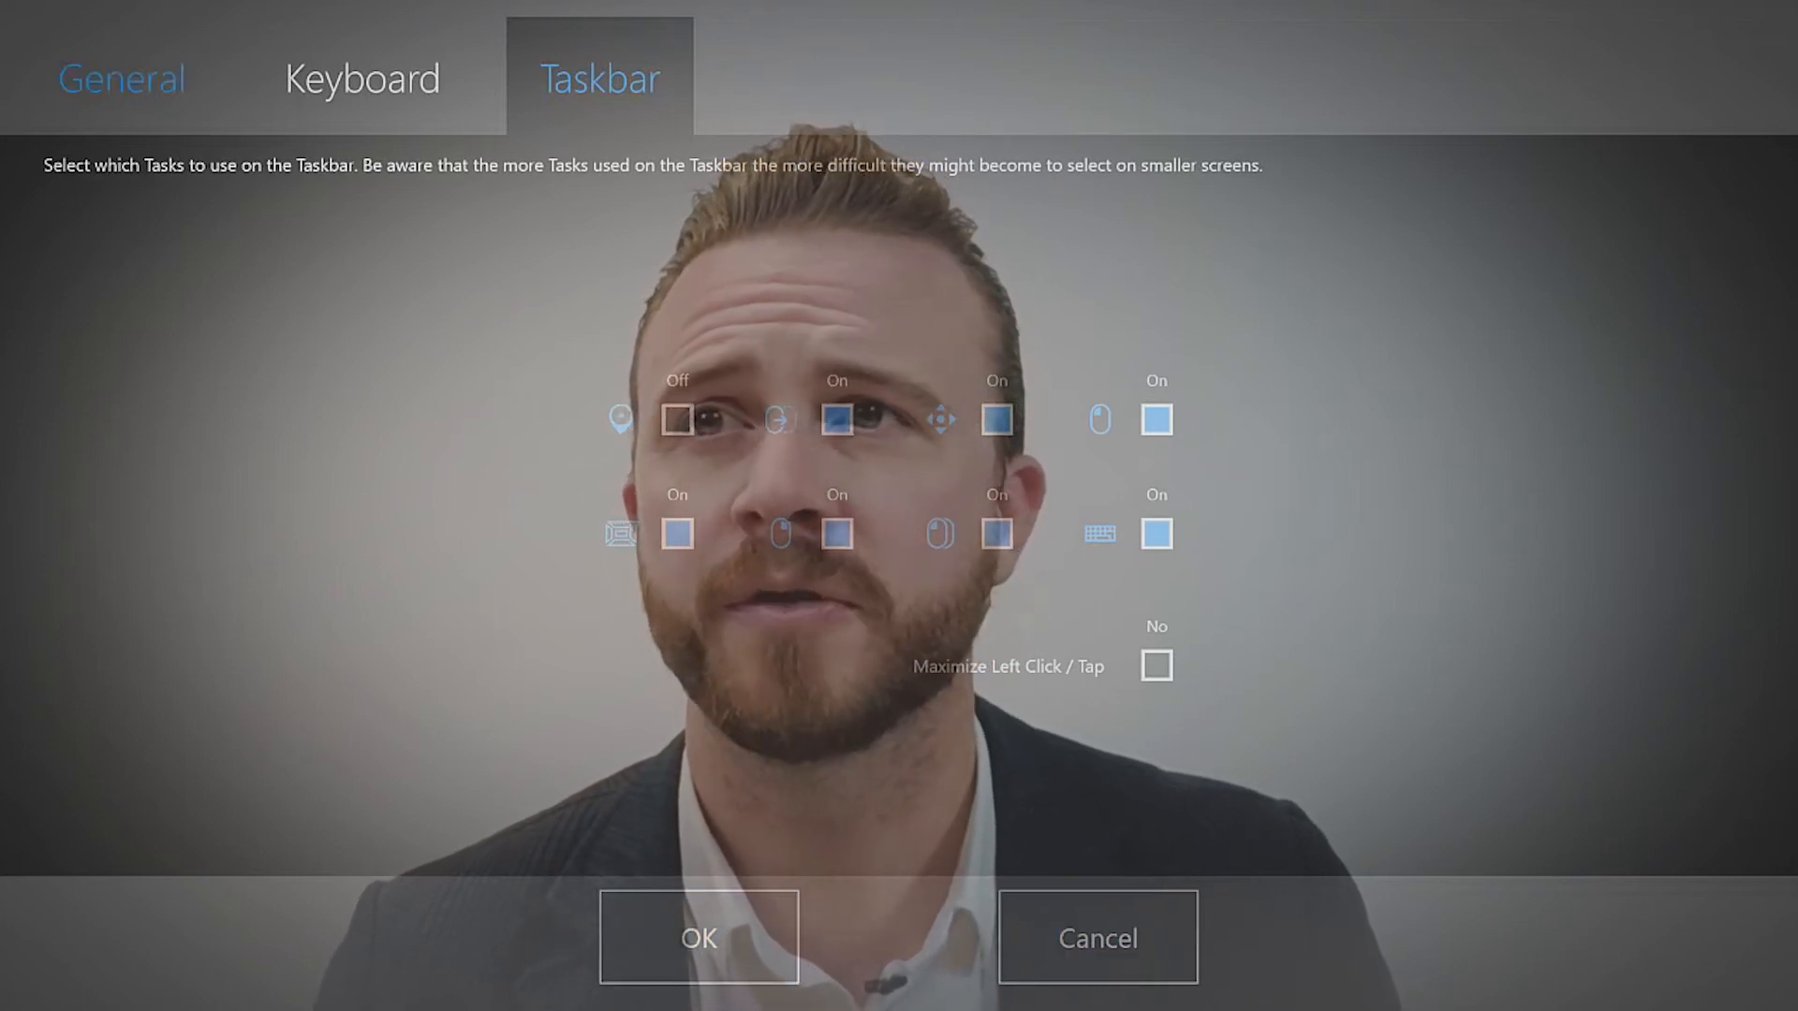
pyautogui.click(122, 76)
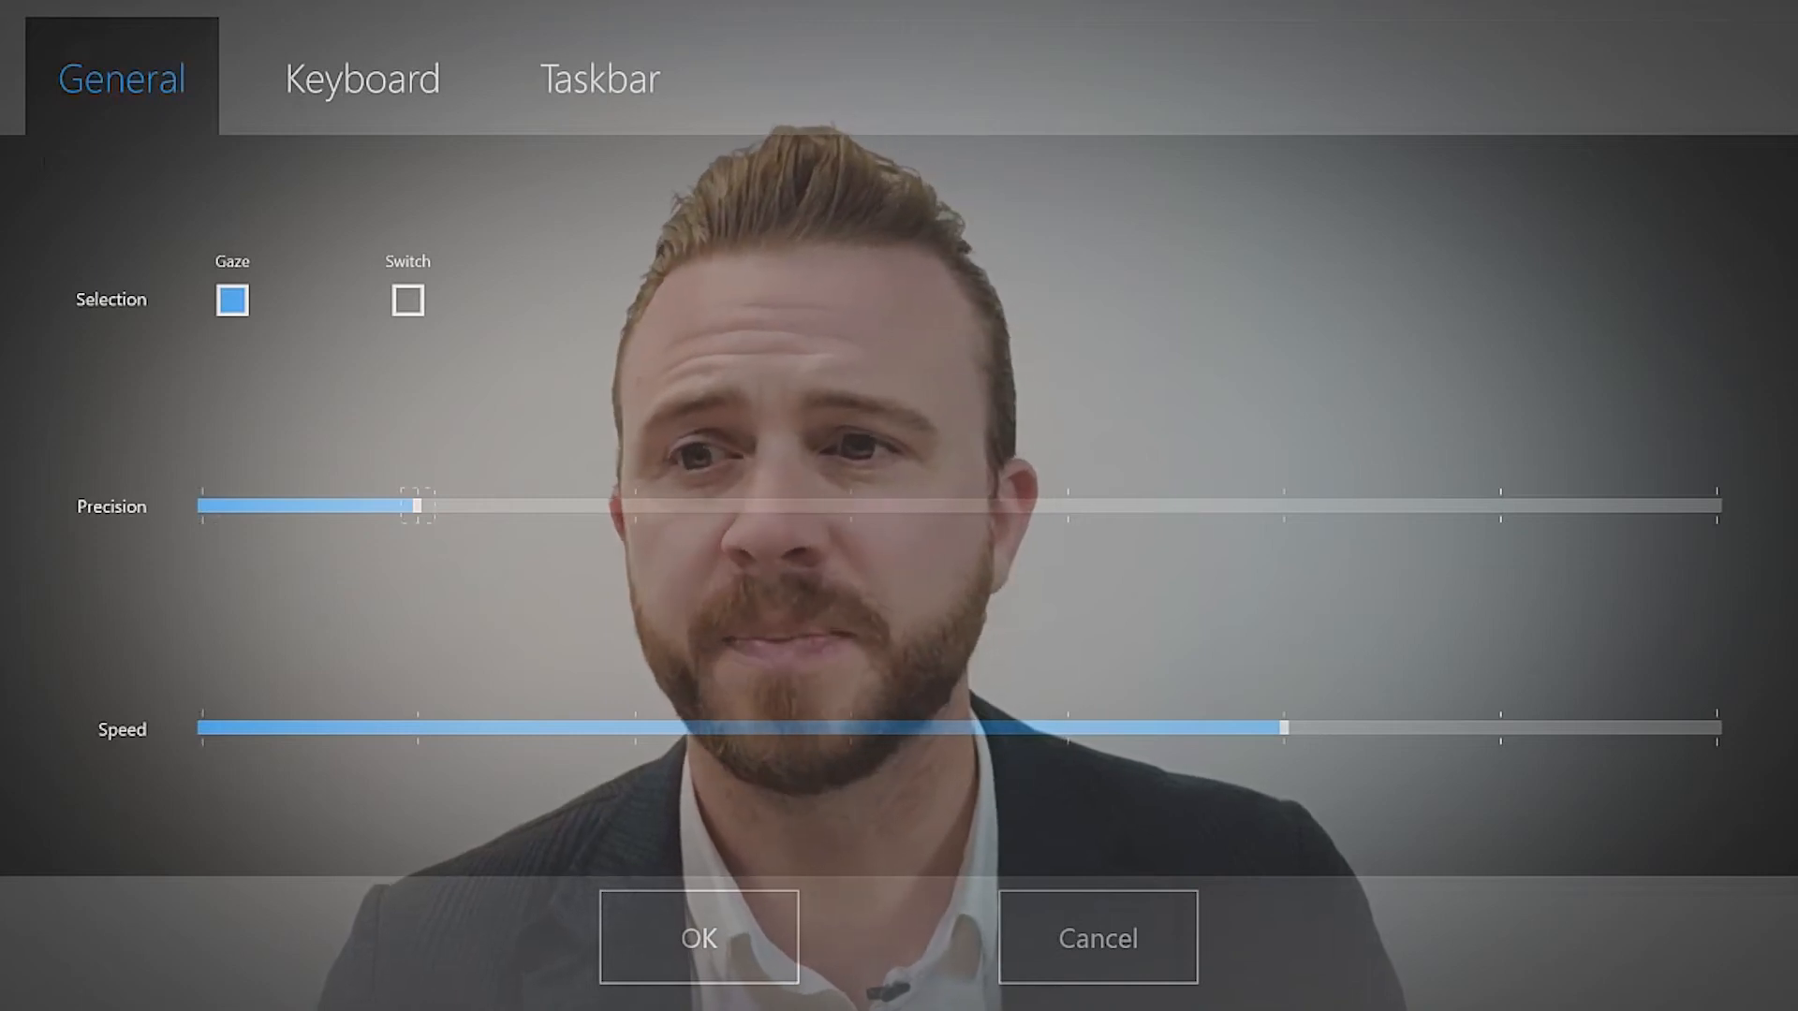